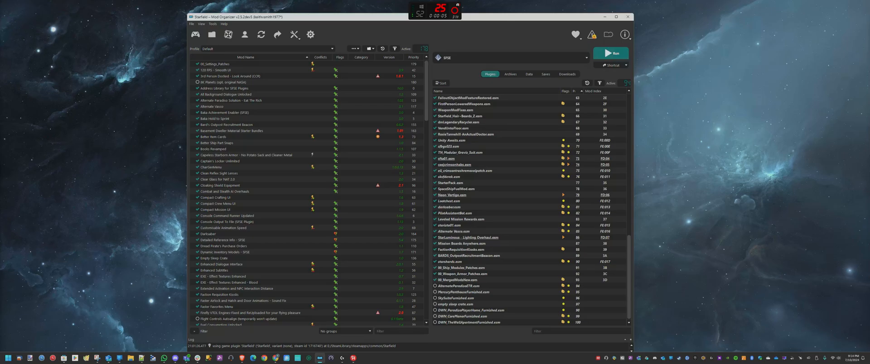
Select the 8K Planets (opt. original NASA) mod and open File Explorer on Storage (D:).
{"action": "left_click", "coordinate": [227, 82]}
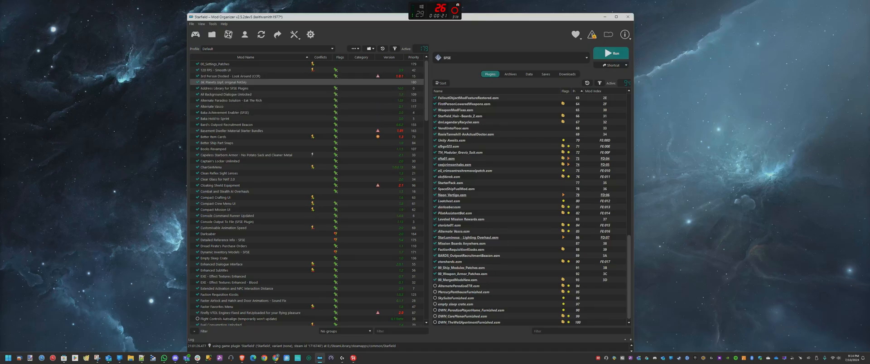
{"action": "left_click", "coordinate": [225, 94]}
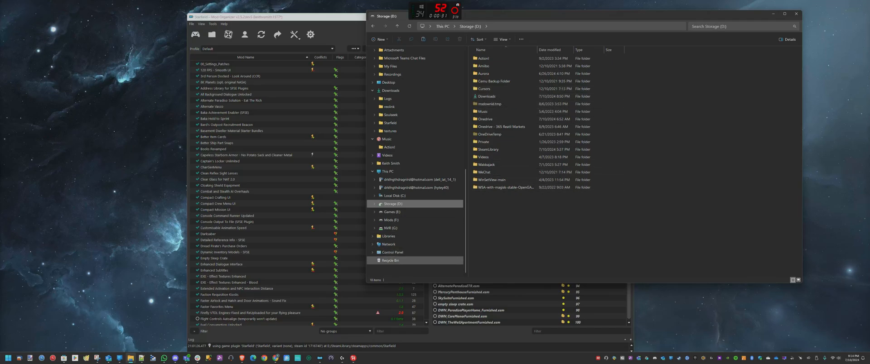
Browse the Starfield instance's 8K Planets Textures folder, then return to the mods folder.
{"action": "left_click", "coordinate": [392, 236]}
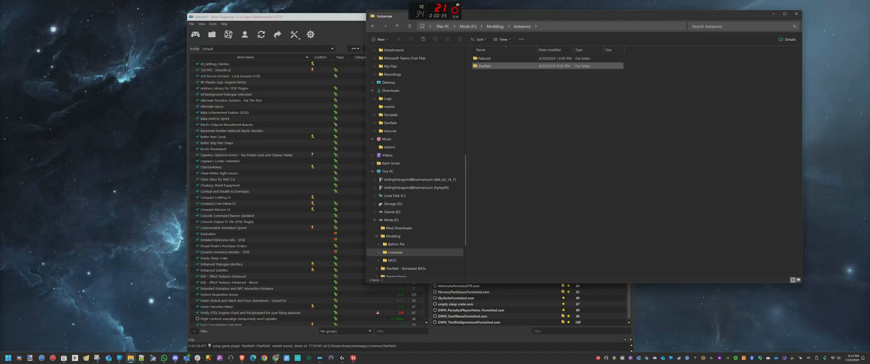
{"action": "double_click", "coordinate": [484, 66]}
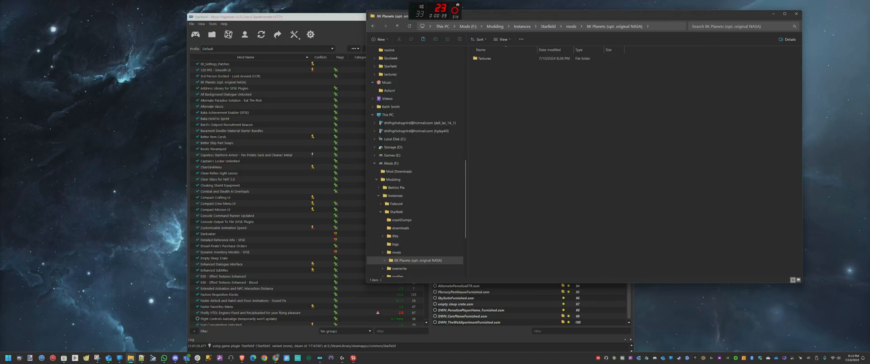
{"action": "double_click", "coordinate": [484, 58]}
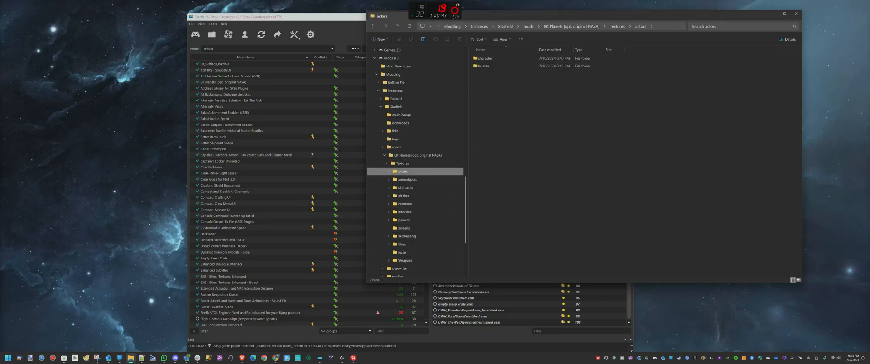
{"action": "left_click", "coordinate": [389, 171]}
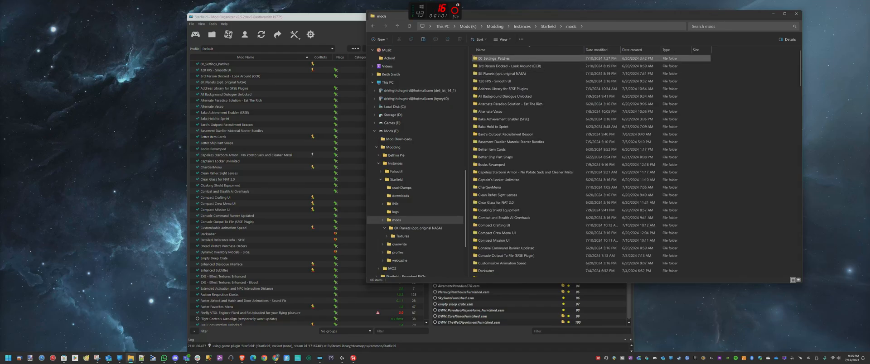
{"action": "double_click", "coordinate": [491, 58]}
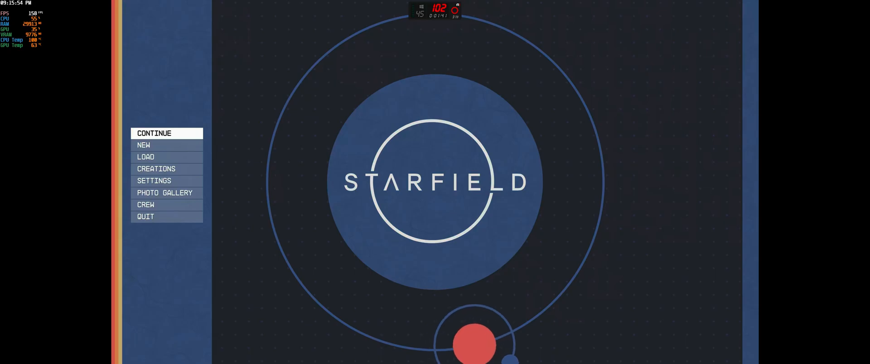
Load the AUTO SAVE Frontier game from the LOAD menu.
{"action": "left_click", "coordinate": [146, 157]}
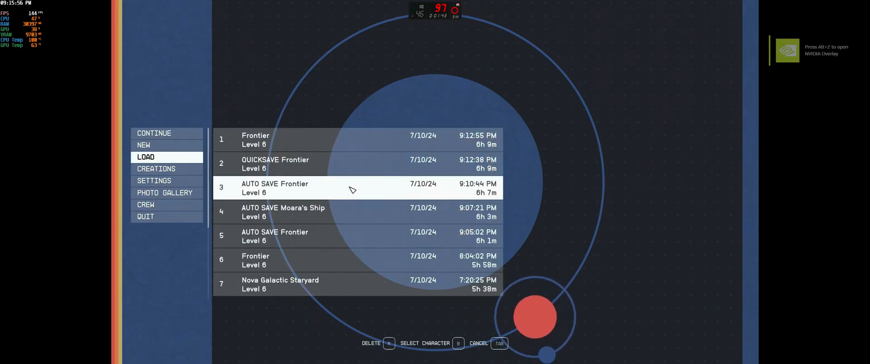
{"action": "left_click", "coordinate": [355, 140]}
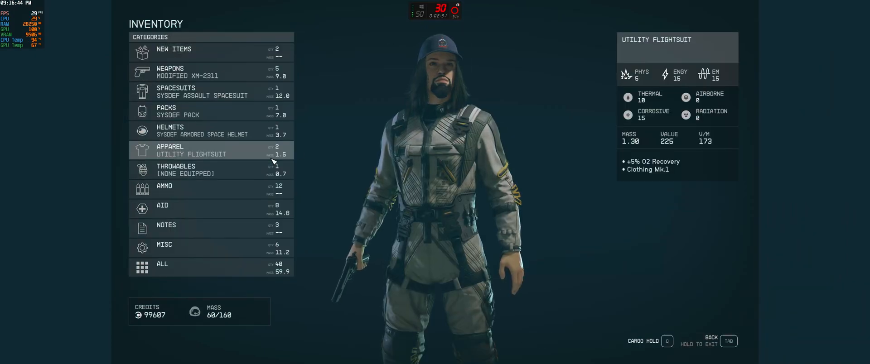
Close the inventory with Tab, fly the ship, then leave the game for the desktop.
{"action": "key", "text": "tab"}
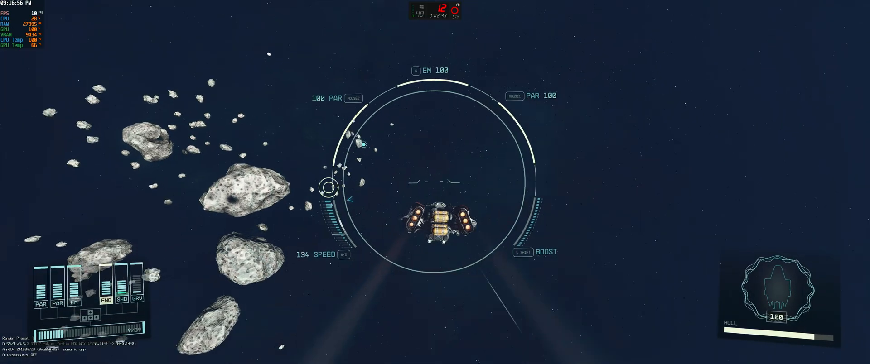
{"action": "key", "text": "Escape"}
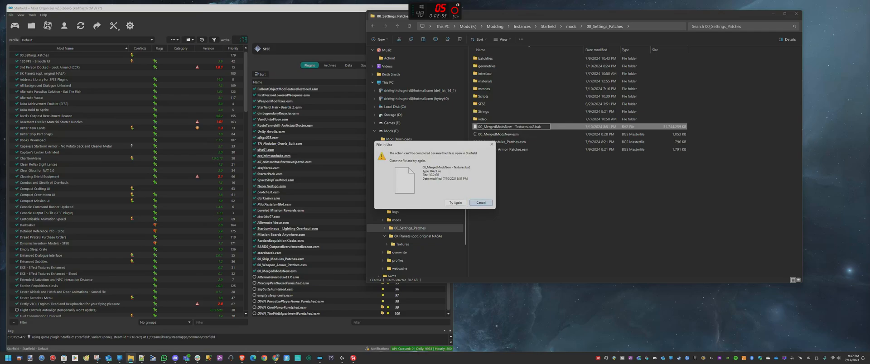
Cancel the File In Use warning and run Archive2 from Mod Organizer's executable dropdown.
{"action": "left_click", "coordinate": [479, 202]}
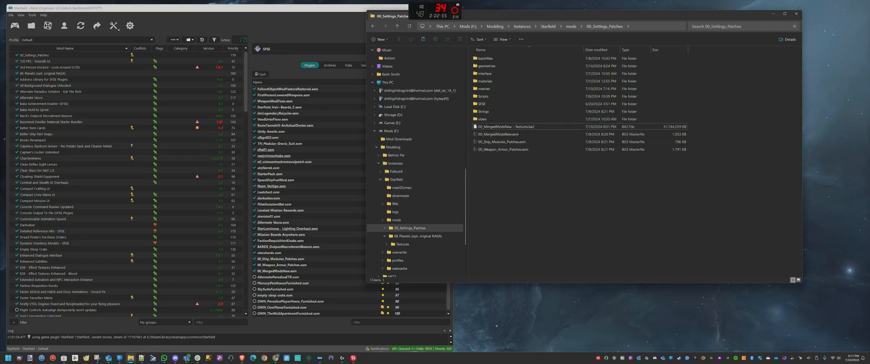
{"action": "left_click", "coordinate": [47, 104]}
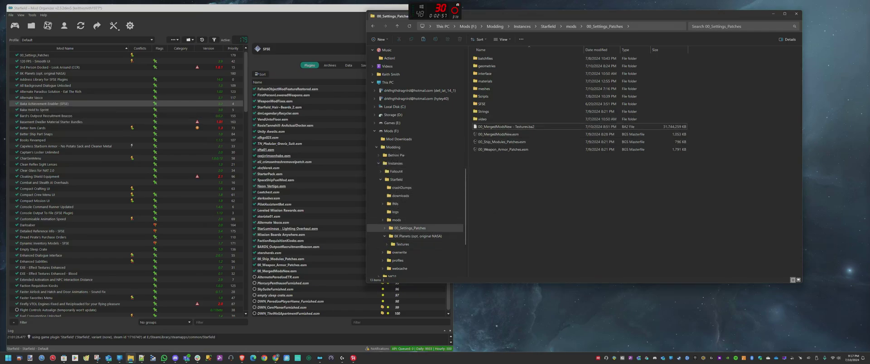
{"action": "left_click", "coordinate": [64, 67]}
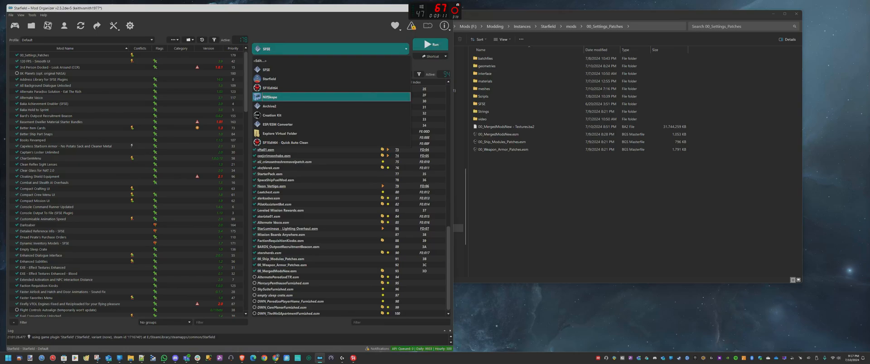
{"action": "left_click", "coordinate": [269, 106]}
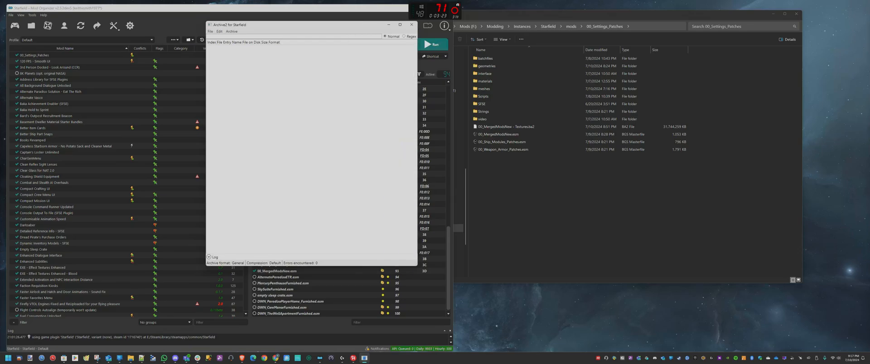
Open 00_MergedModsNew - Textures.ba2 in Archive2, confirm DDS/LZ4 settings, and scroll its file list.
{"action": "double_click", "coordinate": [506, 126]}
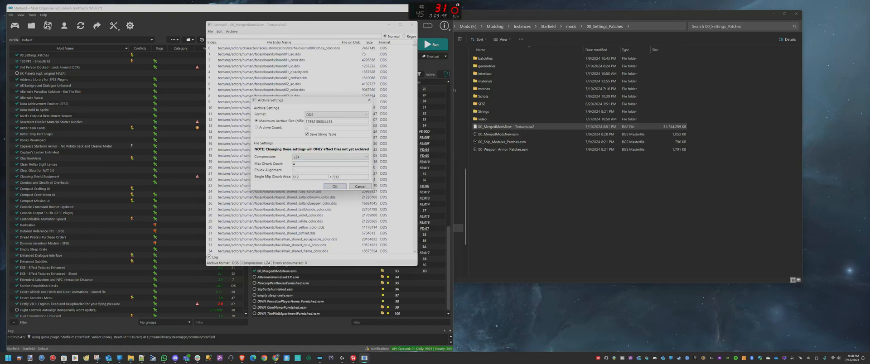
{"action": "left_click", "coordinate": [334, 186]}
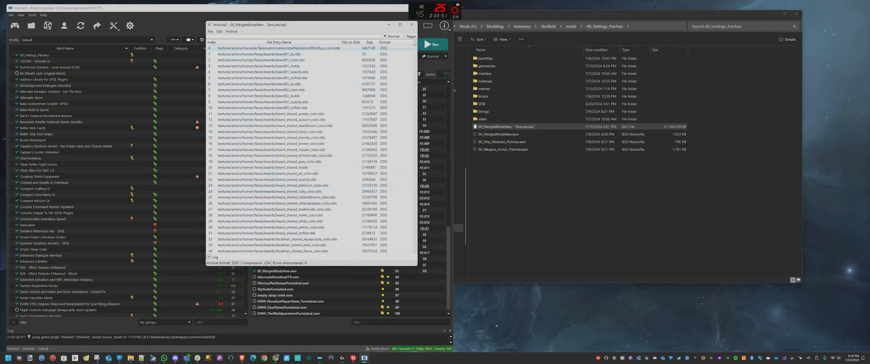
{"action": "scroll", "scroll_direction": "down", "scroll_amount": 3}
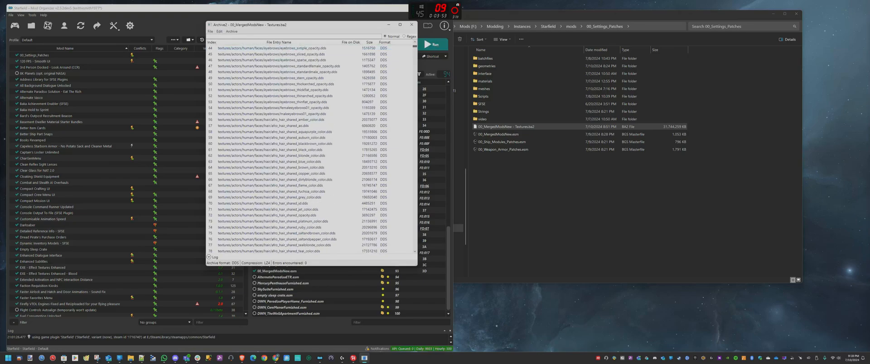
{"action": "scroll", "scroll_direction": "down", "scroll_amount": 3}
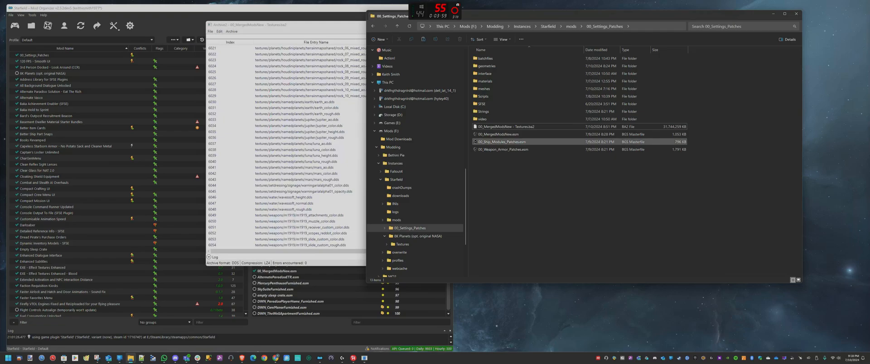
{"action": "left_click", "coordinate": [424, 236]}
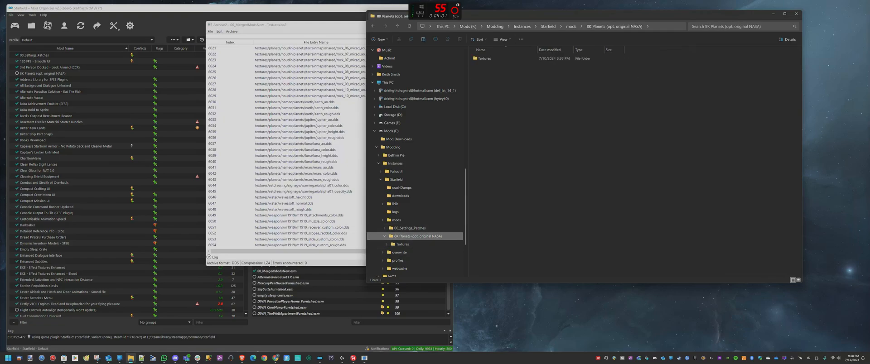
Search the BK Planets mod folder for 'dds' and review the matching textures.
{"action": "left_click", "coordinate": [721, 27]}
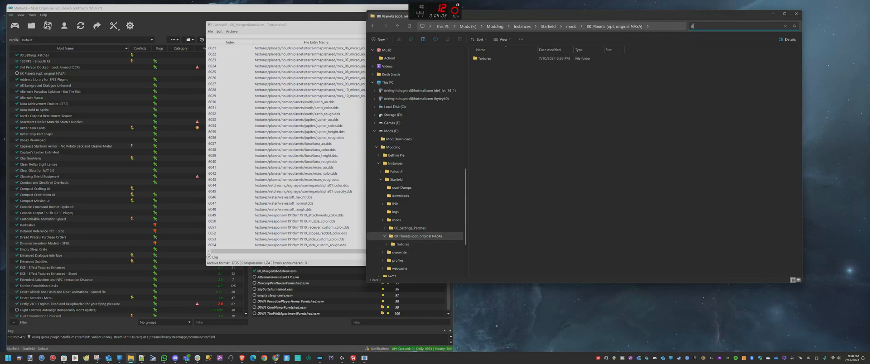
{"action": "type", "text": "dds"}
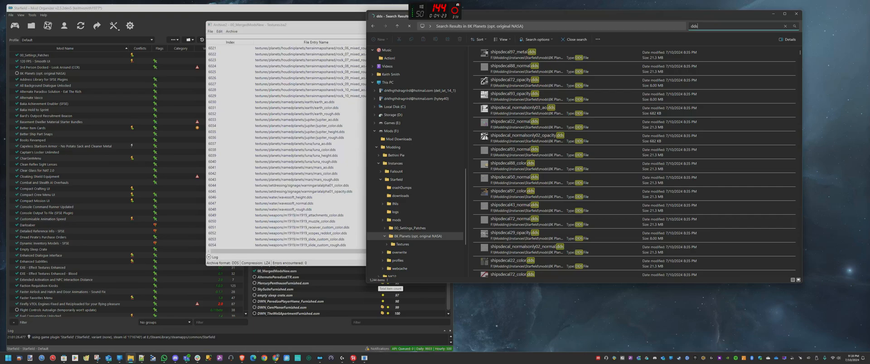
{"action": "scroll", "scroll_direction": "up", "scroll_amount": 3}
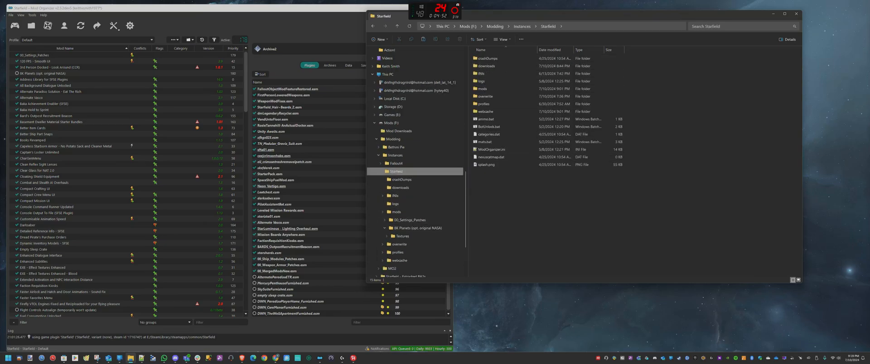
Open the 00_Settings_Patches folder and select 00_MergedModsNew - Textures.ba2.
{"action": "double_click", "coordinate": [408, 220]}
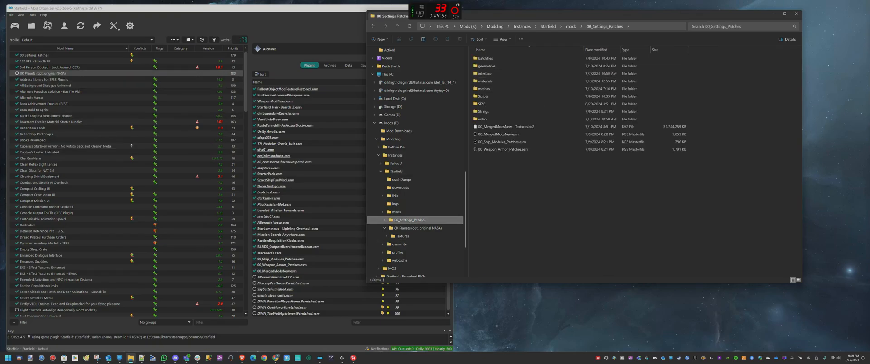
{"action": "left_click", "coordinate": [402, 236]}
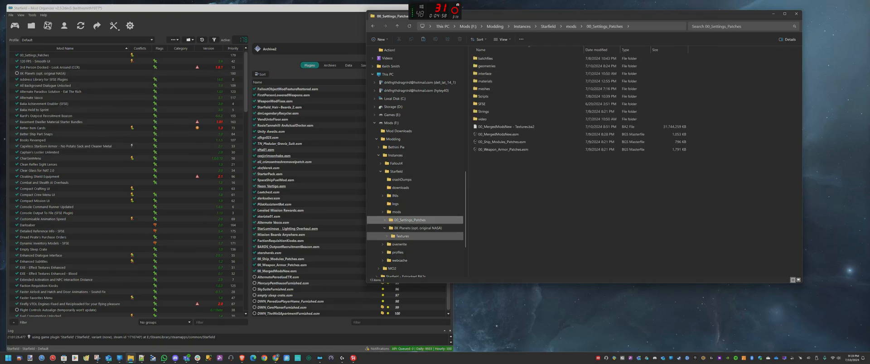
{"action": "left_click", "coordinate": [505, 126]}
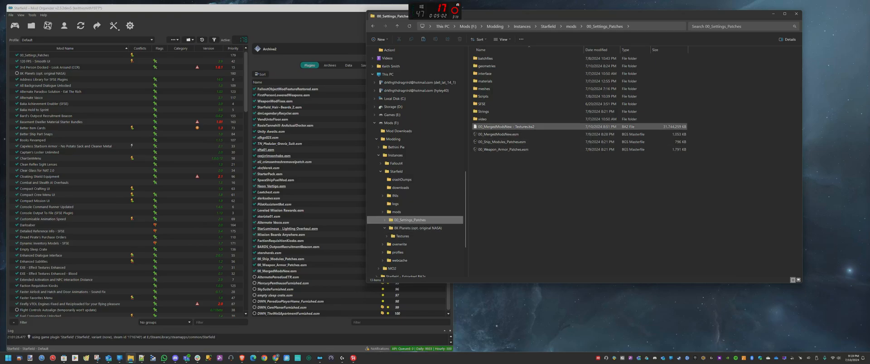
{"action": "left_click", "coordinate": [499, 135]}
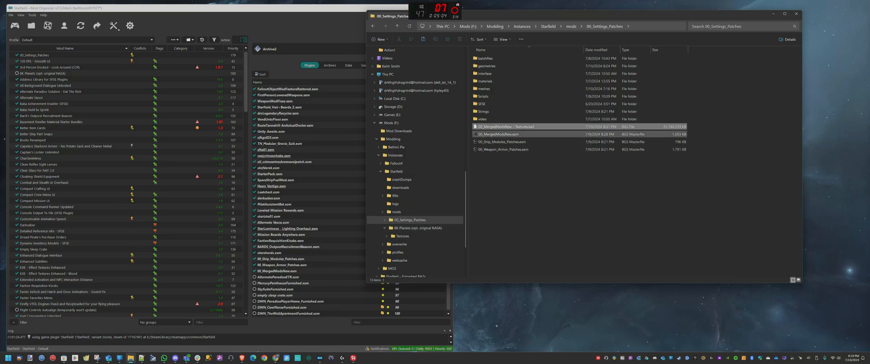
{"action": "left_click", "coordinate": [502, 134]}
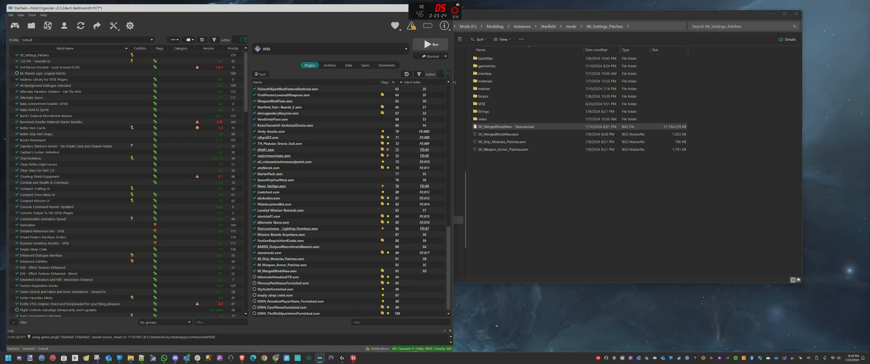
Run Starfield via SFSE from Mod Organizer 2 and choose CONTINUE on the main menu.
{"action": "left_click", "coordinate": [429, 44]}
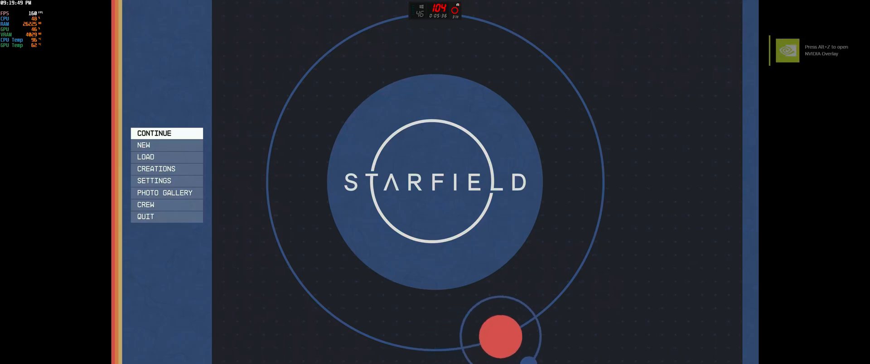
{"action": "left_click", "coordinate": [146, 157]}
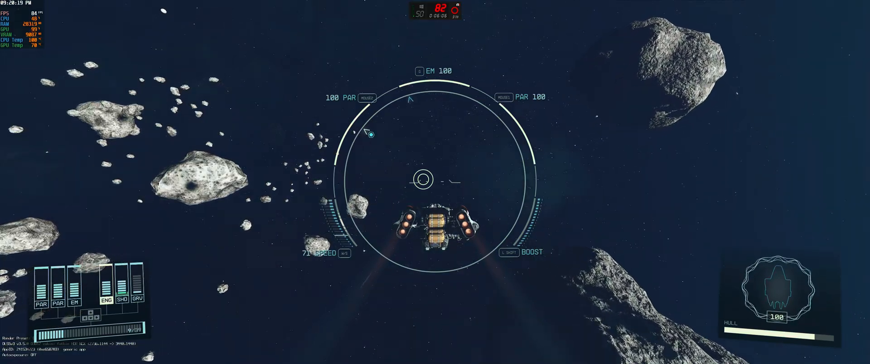
{"action": "key", "text": "i"}
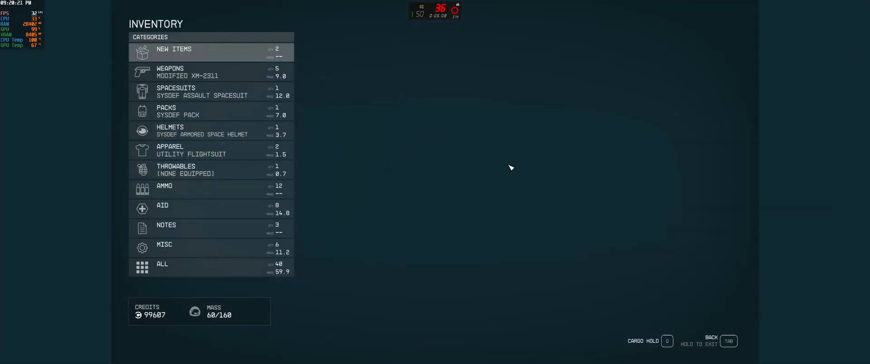
{"action": "key", "text": "tab"}
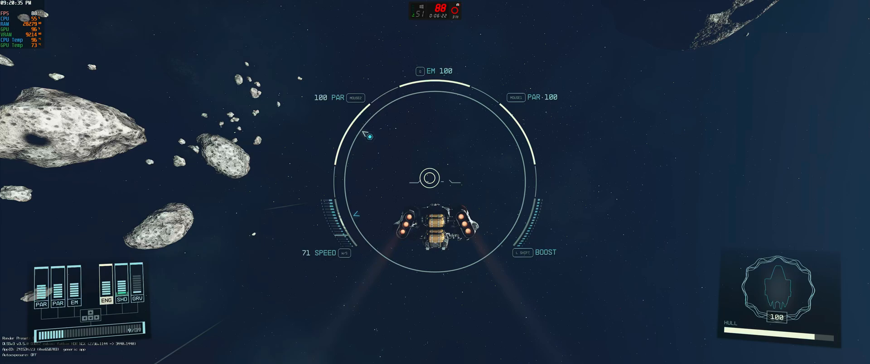
{"action": "key", "text": "i"}
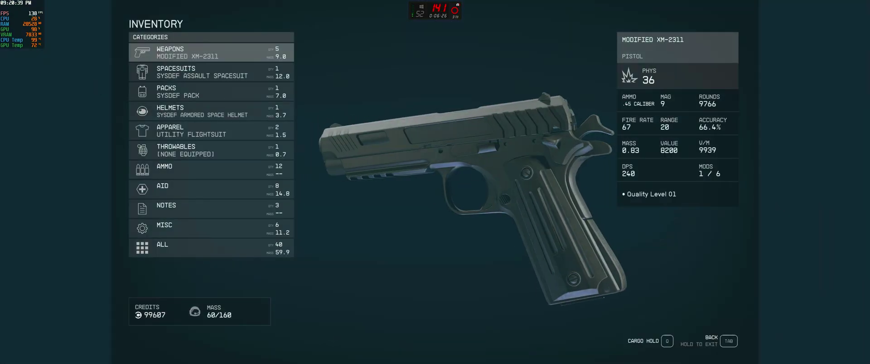
{"action": "key", "text": "tab"}
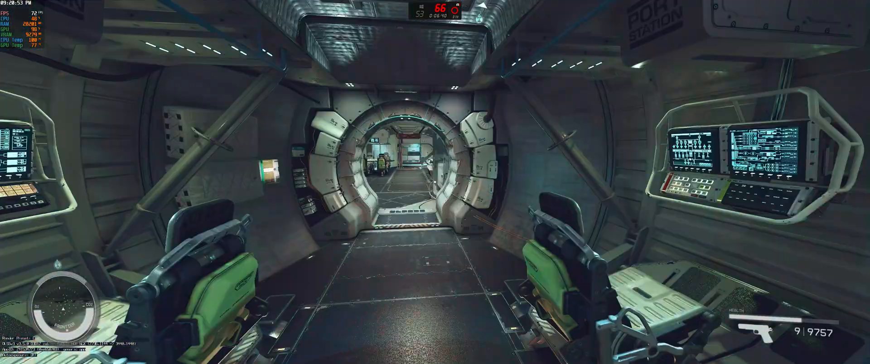
Walk forward through the ship's corridors past the cockpit pilot seat.
{"action": "key", "text": "w"}
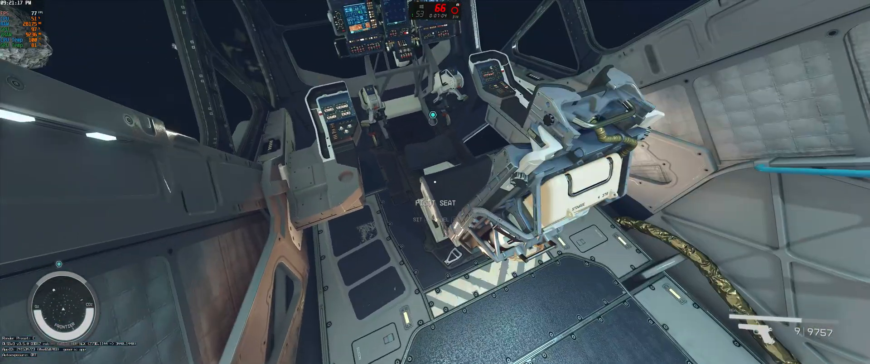
{"action": "mouse_move", "coordinate": [435, 181]}
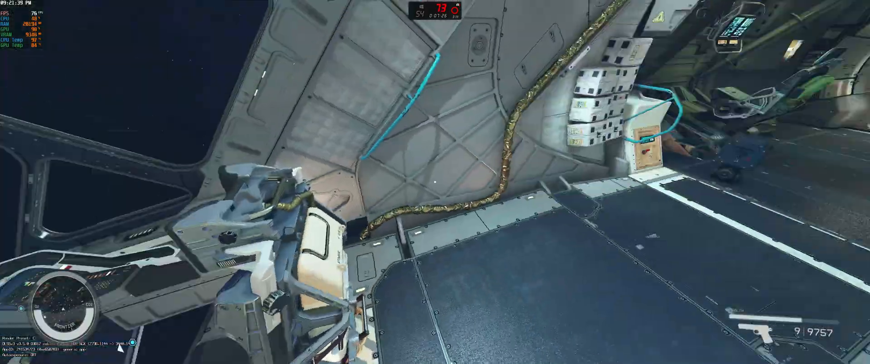
{"action": "mouse_move", "coordinate": [435, 181]}
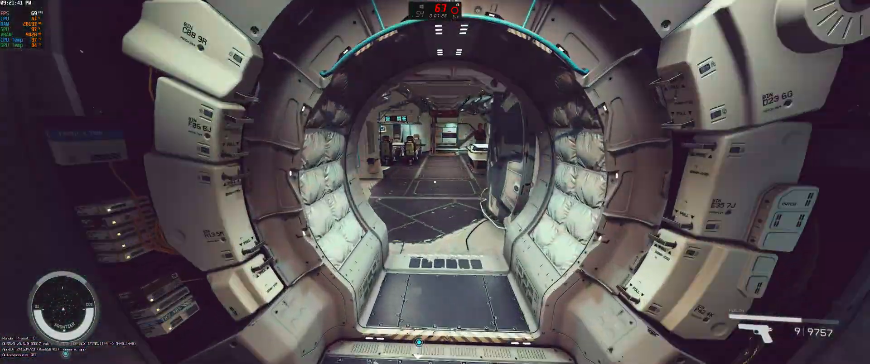
{"action": "key", "text": "w"}
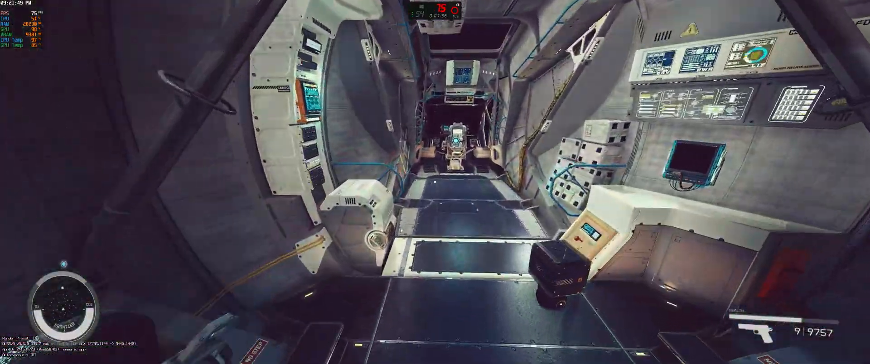
{"action": "mouse_move", "coordinate": [435, 182]}
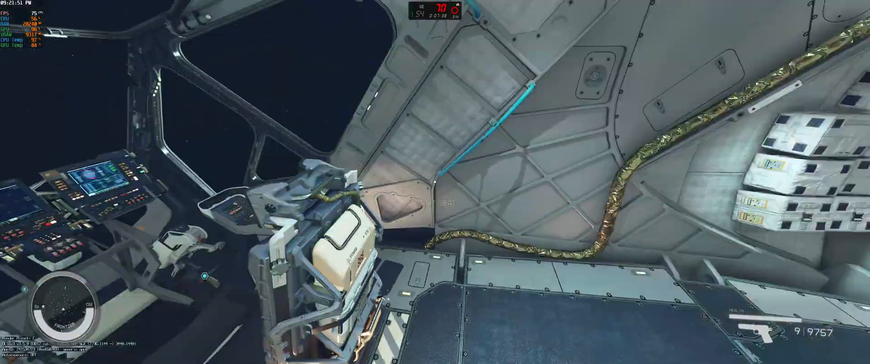